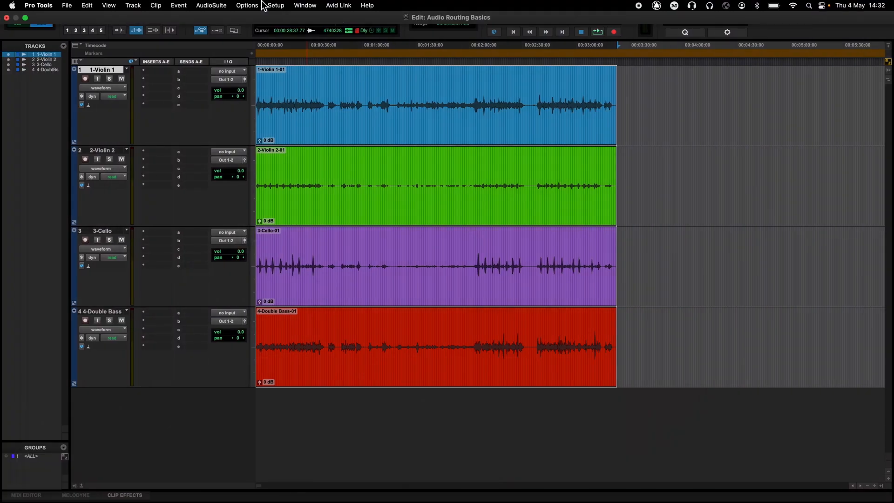
Open Setup > Playback Engine to select L-ISA Audio Bridge as the playback device.
click(274, 6)
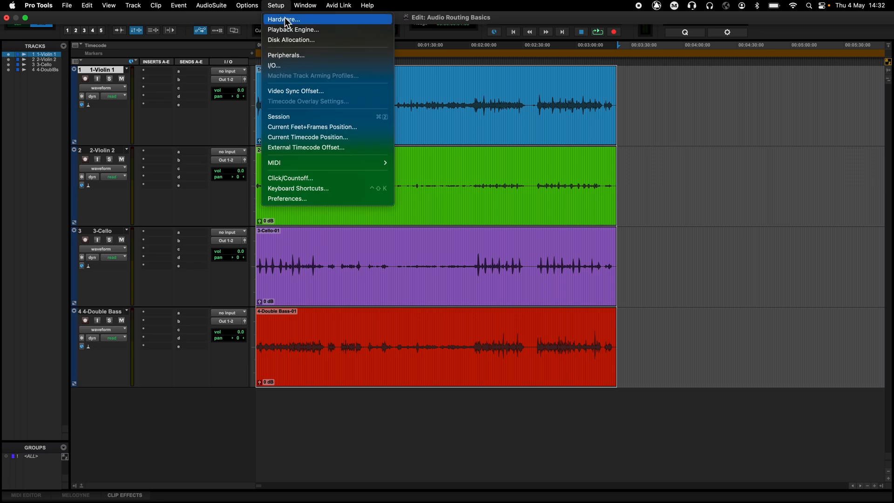
click(293, 30)
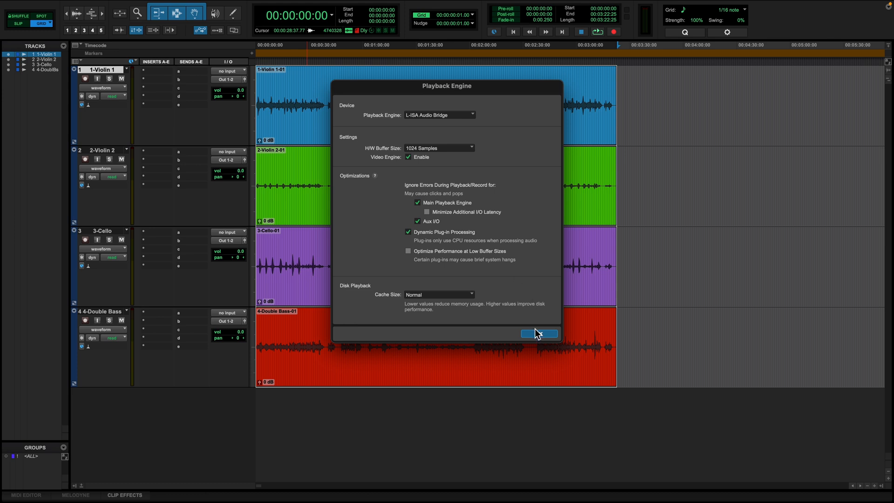
Confirm the playback engine, then accept default Output and Bus paths in I/O Setup.
click(539, 334)
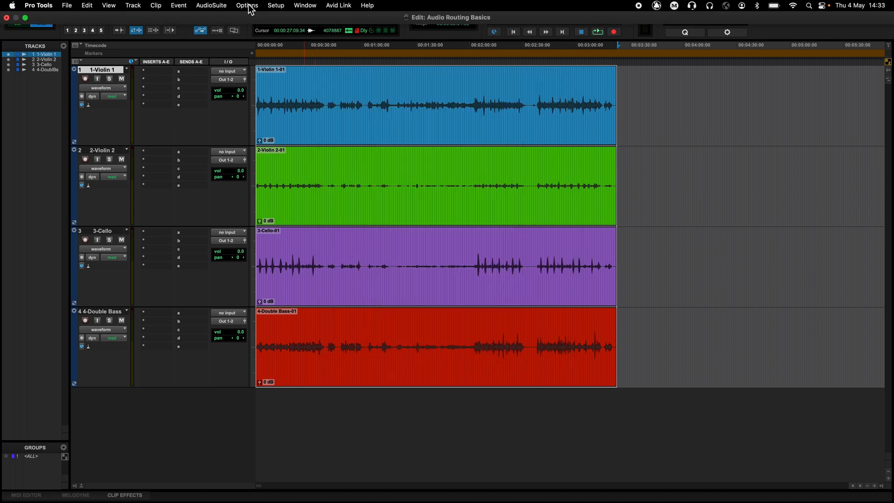
click(276, 5)
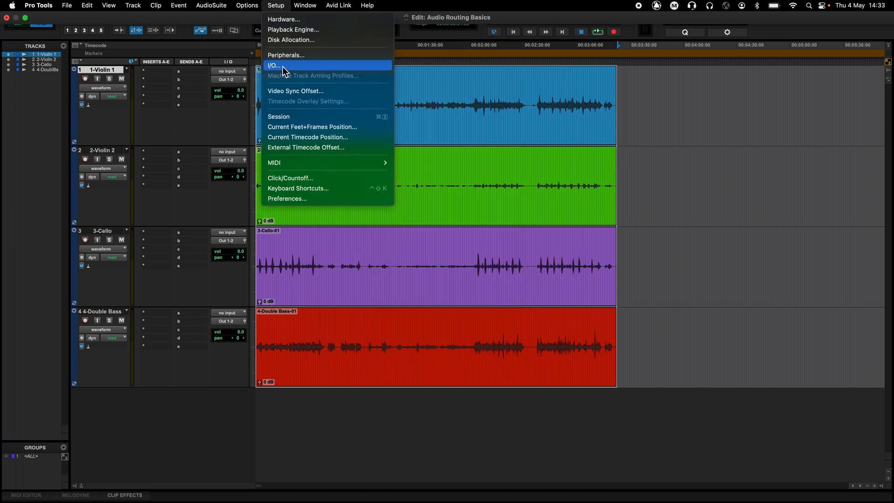
click(274, 65)
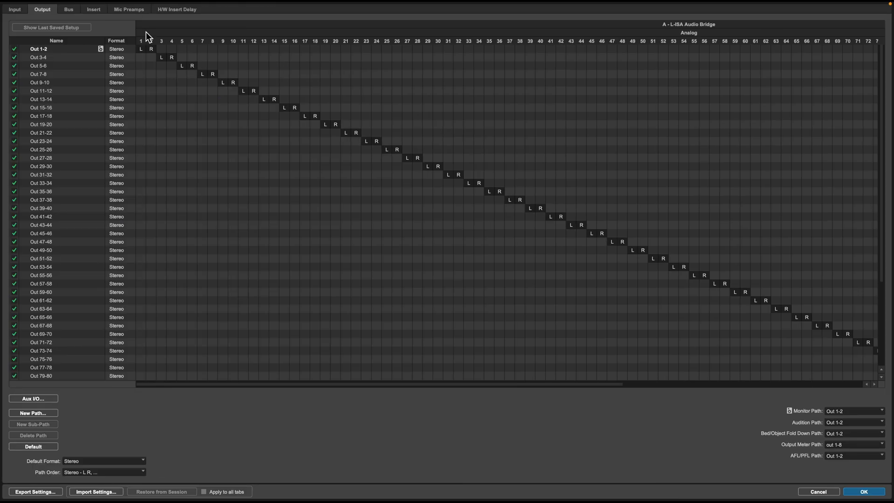
click(68, 9)
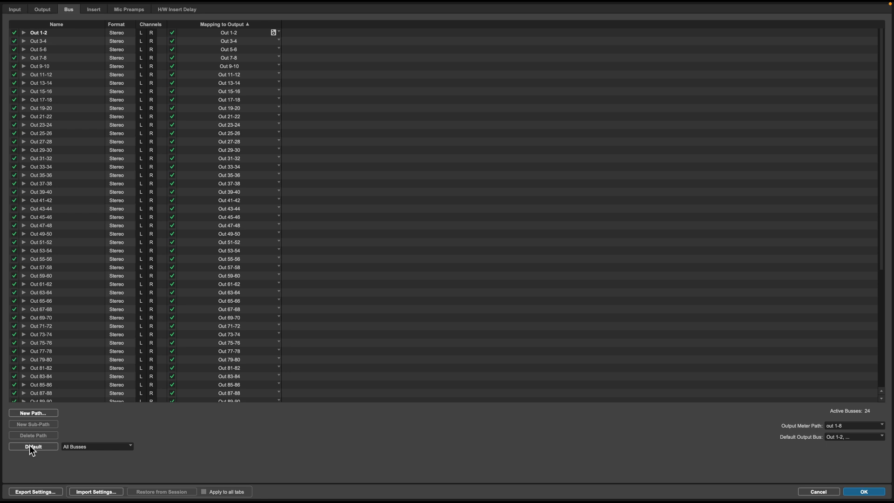
mouse_move(869, 492)
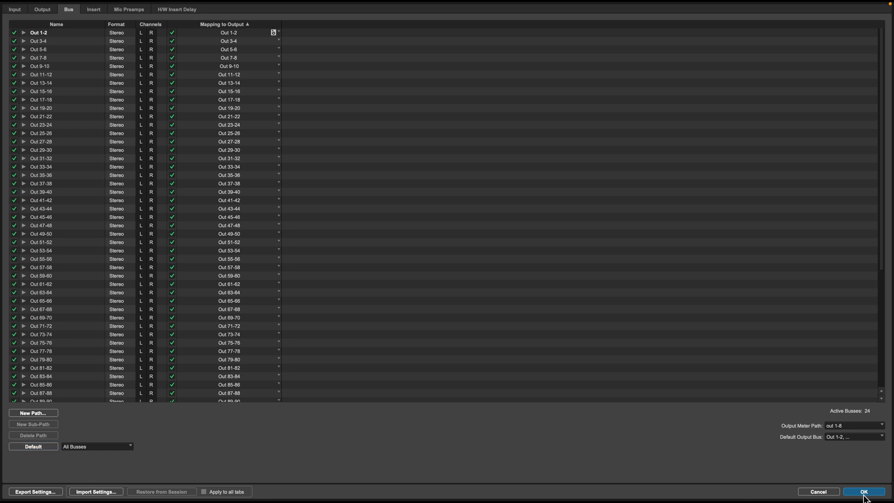
click(863, 491)
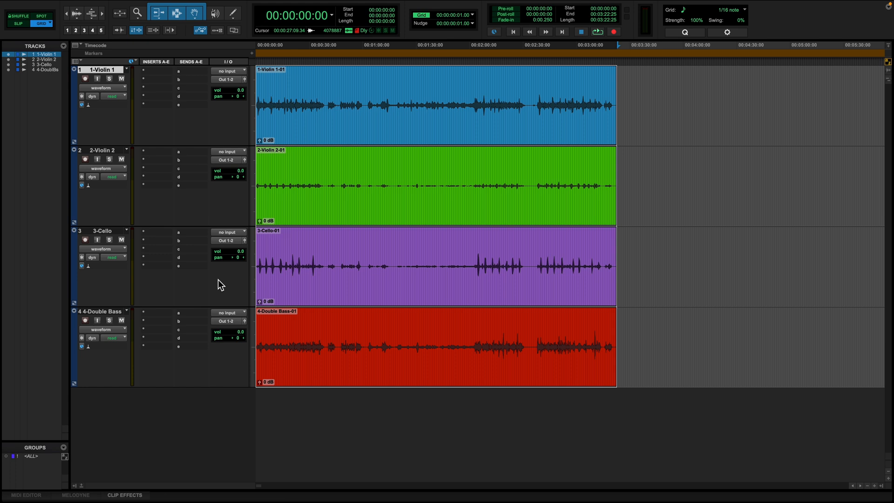
mouse_move(120, 73)
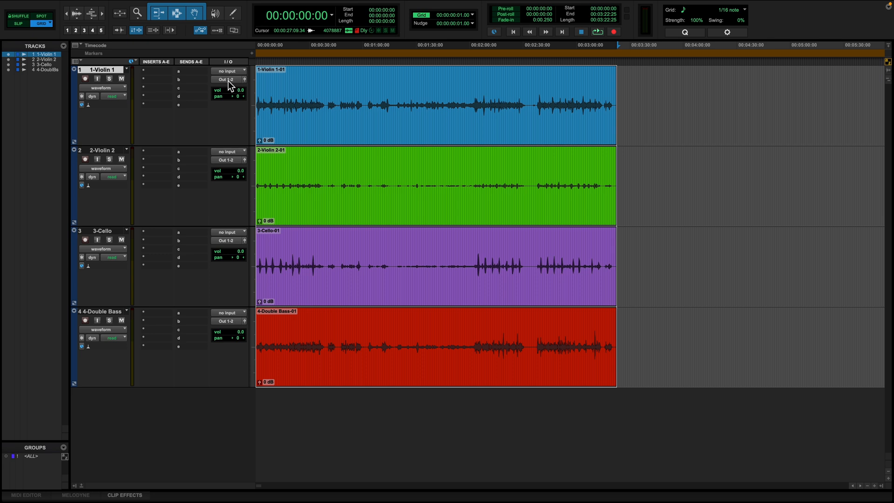
Route Violin 1 to Out 1 (Mono), then cascade the selected tracks to Out 2–4.
click(225, 79)
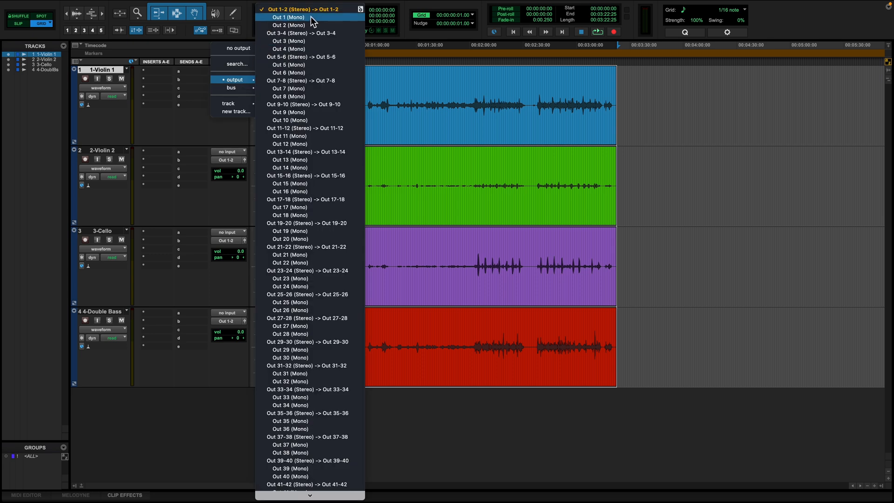
click(288, 17)
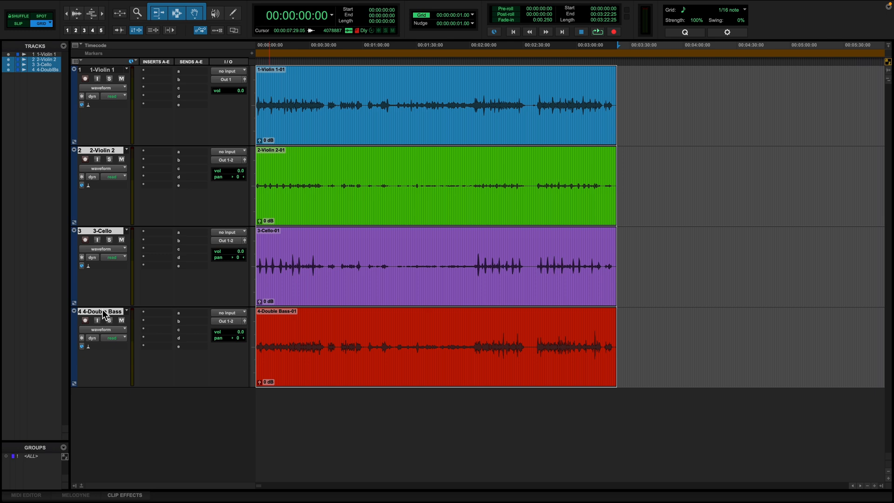
mouse_move(228, 164)
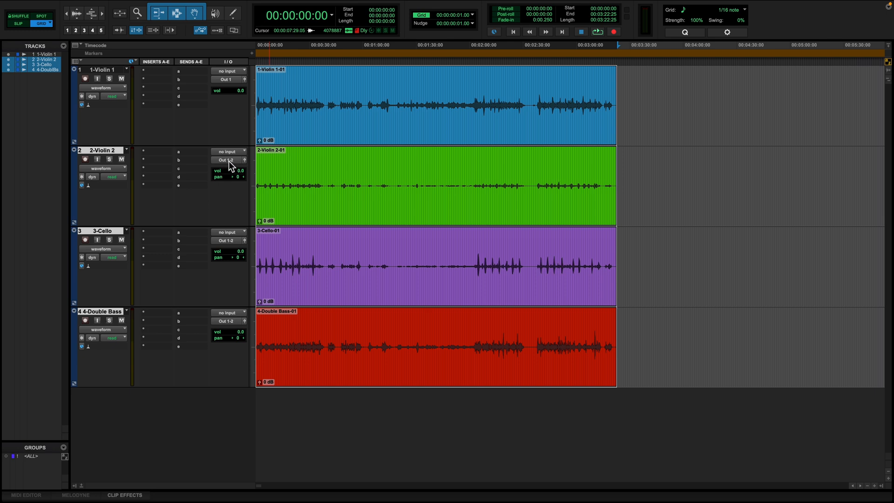
click(225, 160)
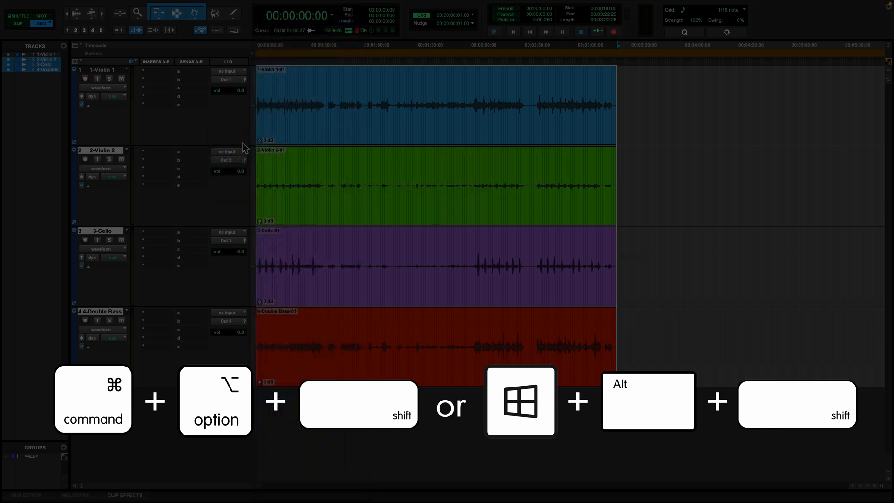
mouse_move(238, 169)
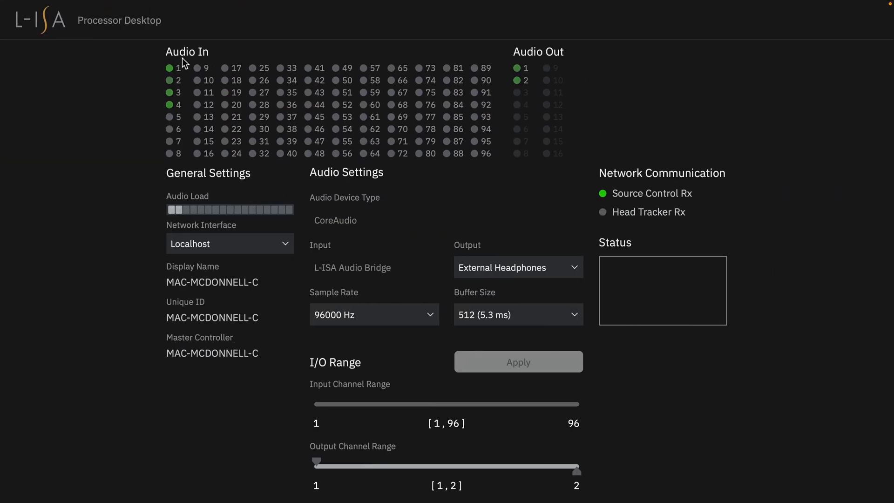
mouse_move(541, 53)
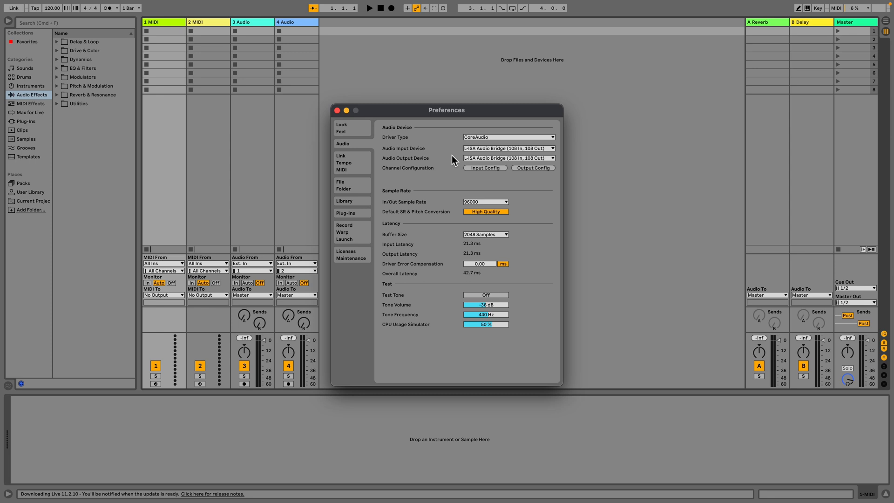
mouse_move(429, 151)
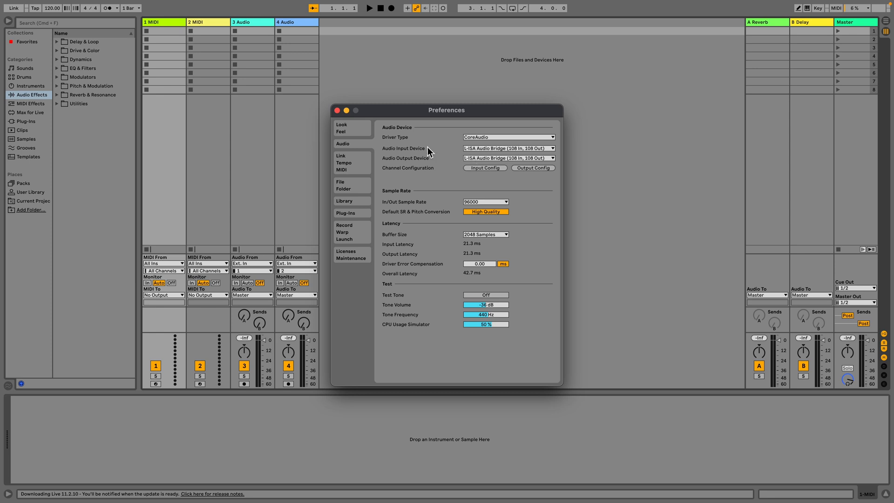
mouse_move(430, 165)
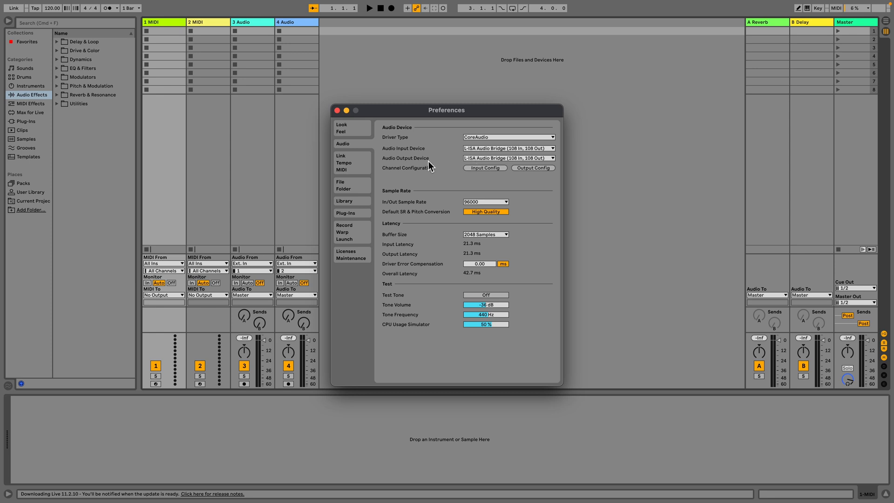
Enable the L-ISA Audio Bridge output channels in Output Config and confirm.
click(533, 168)
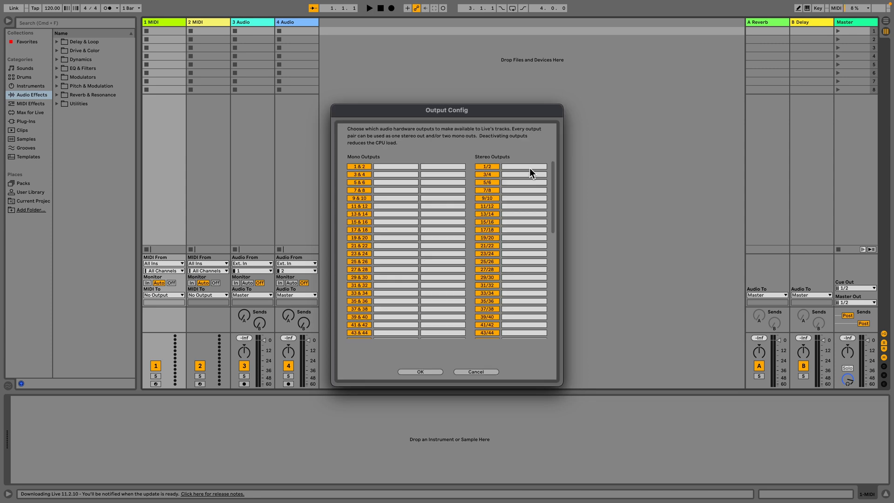
scroll(down, 3)
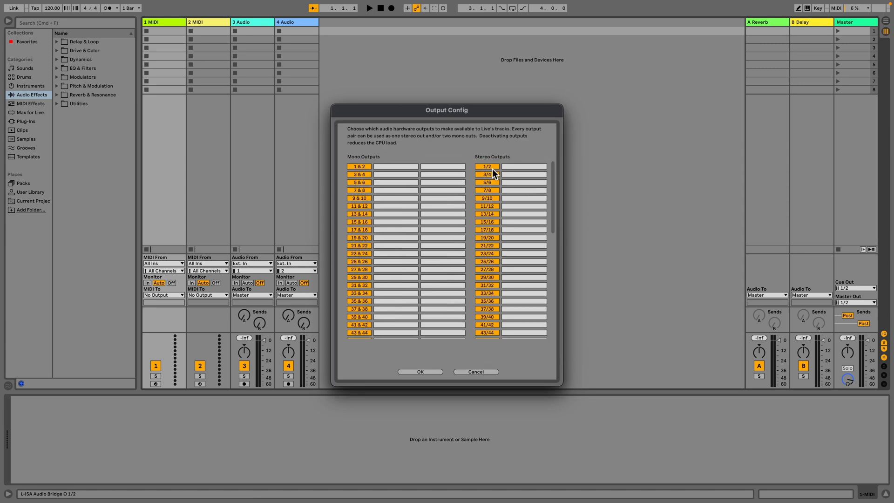
click(487, 166)
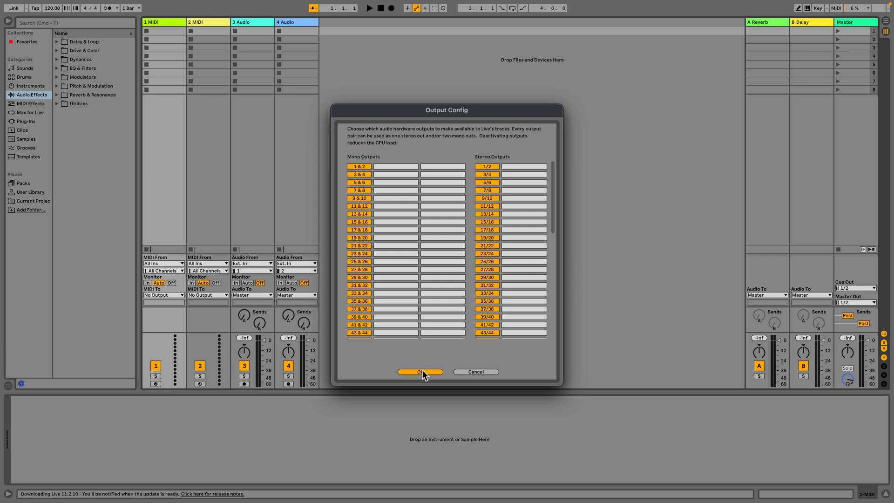
click(420, 372)
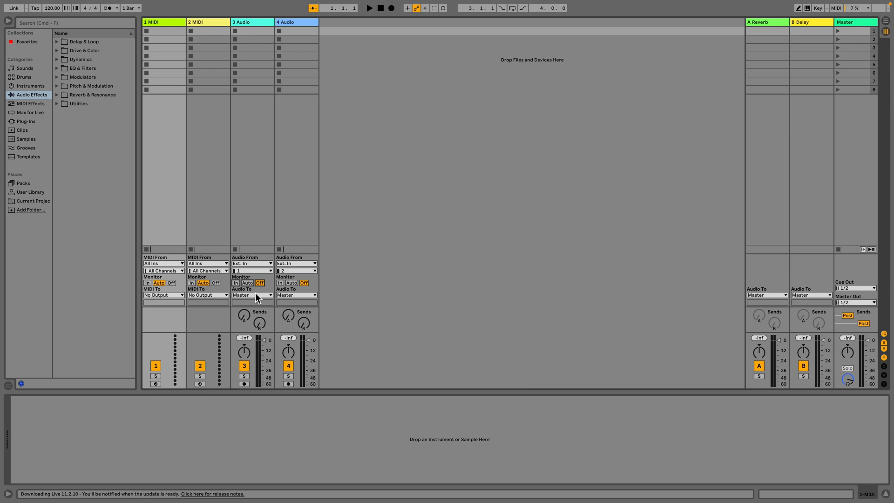
Set the 3 Audio track's Audio To chooser to Ext. Out.
click(252, 295)
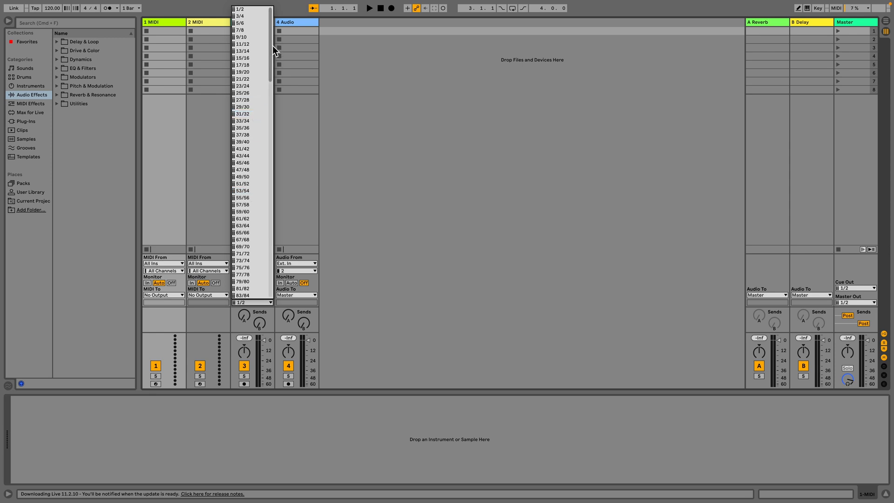
scroll(down, 3)
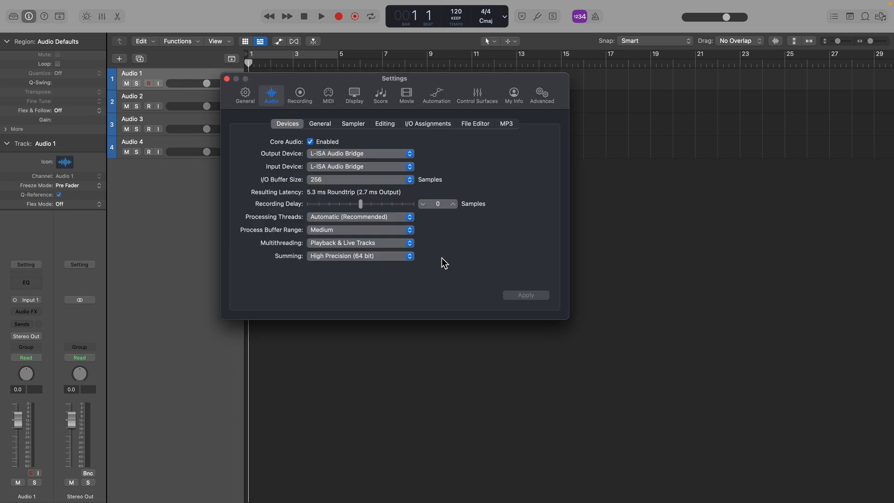
mouse_move(288, 160)
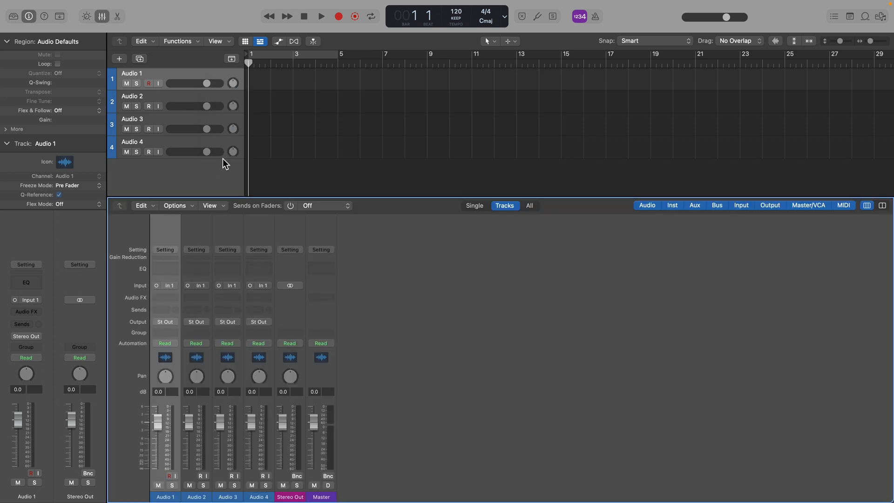
mouse_move(166, 326)
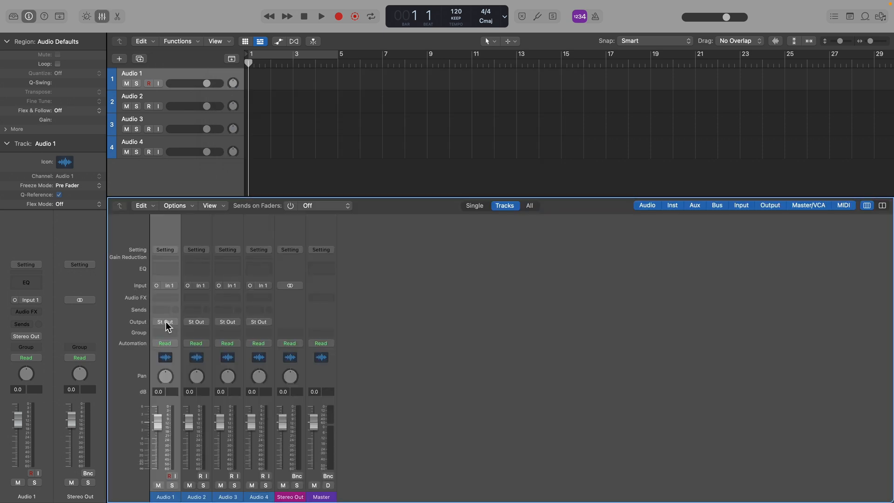
Set Audio 1's output to Mono Output 1 and pick an individual output for Audio 2.
click(165, 322)
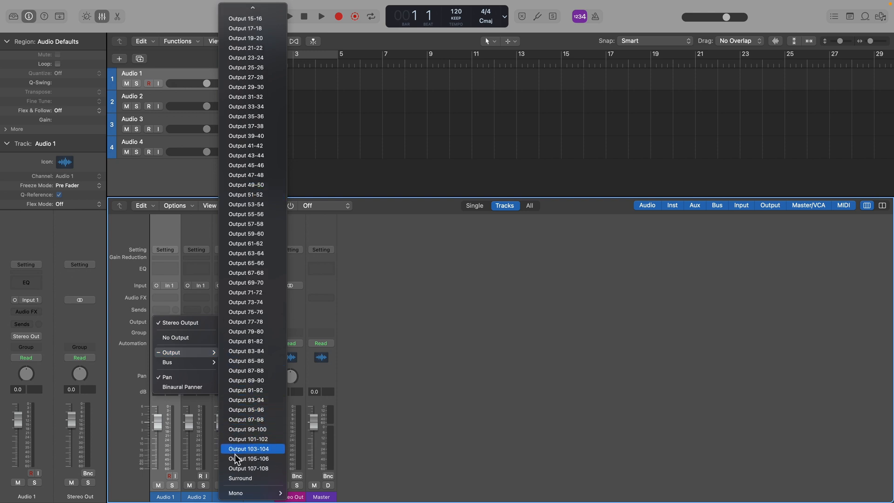
mouse_move(236, 493)
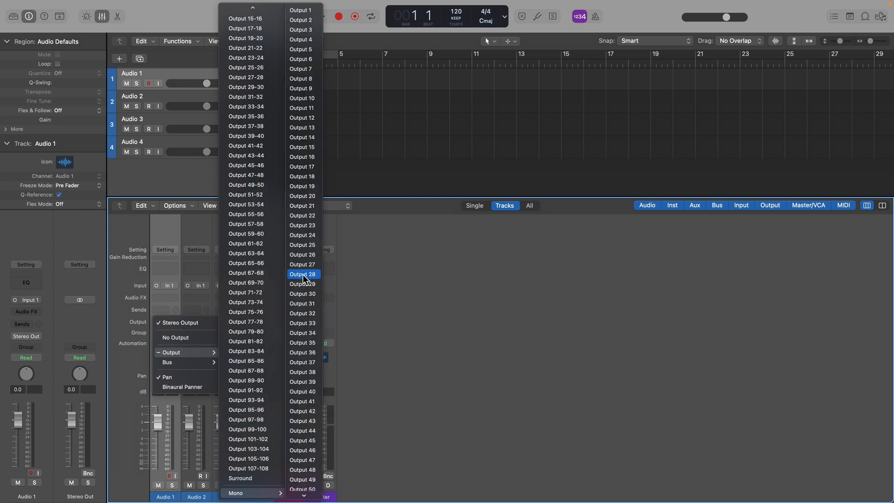
click(300, 9)
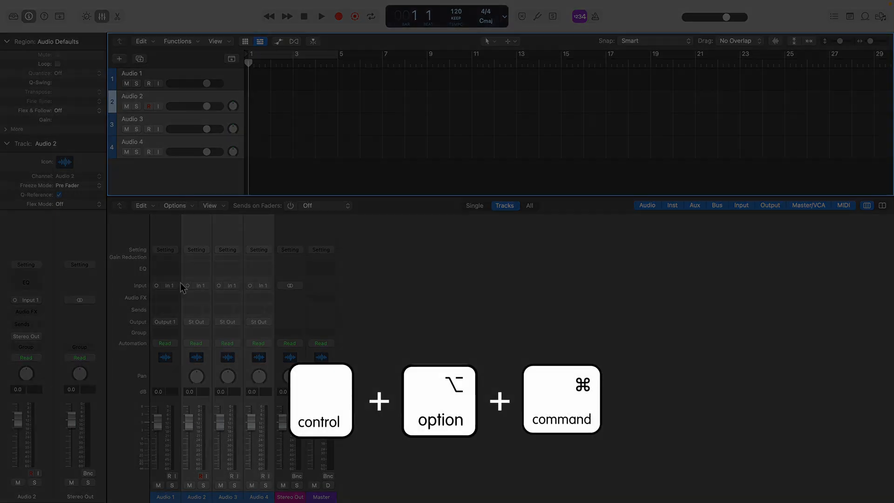
click(165, 322)
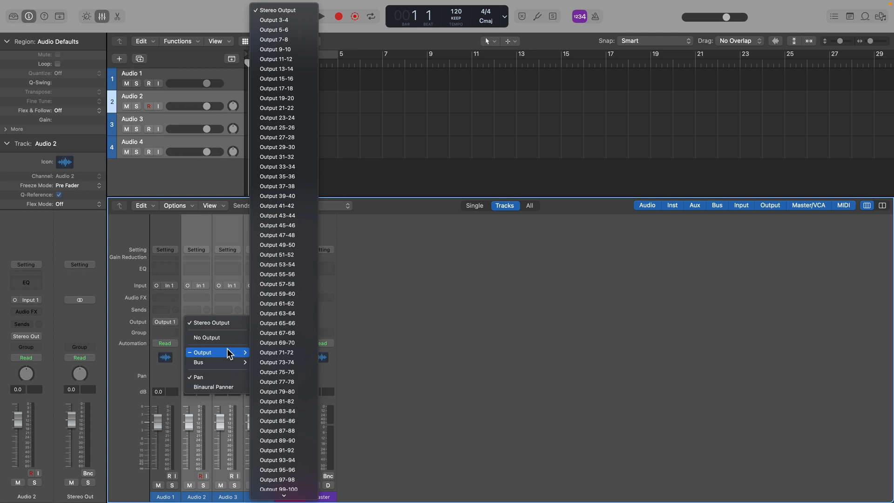
mouse_move(300, 62)
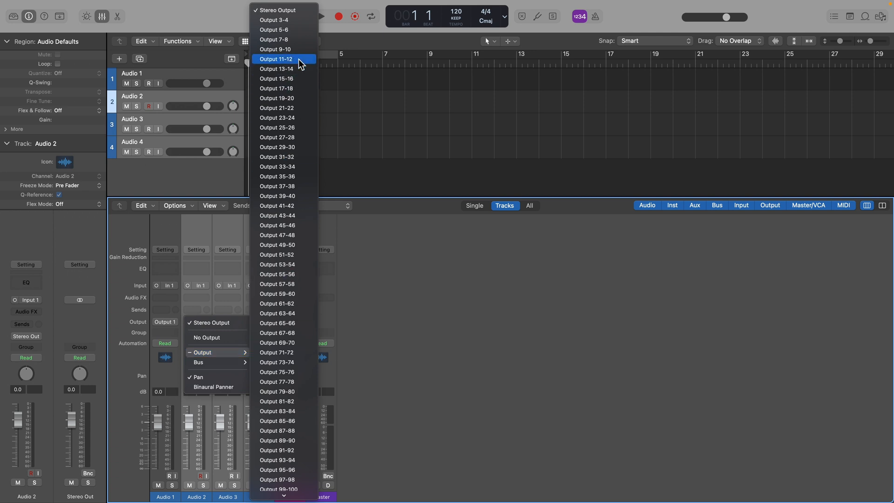
click(276, 59)
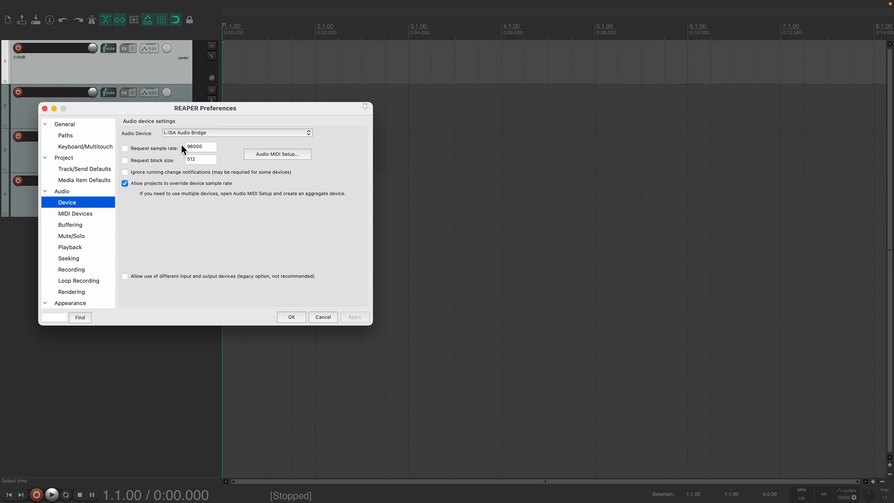
mouse_move(177, 140)
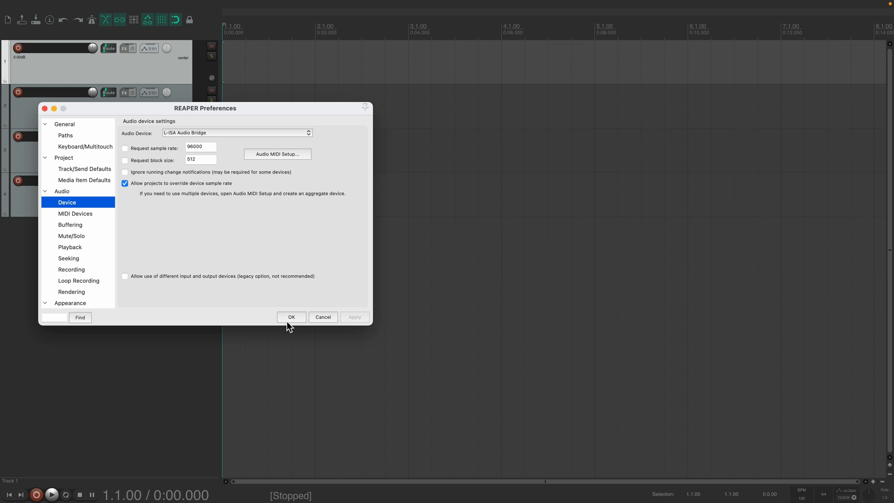
Confirm the audio device and add a hardware output from track 1 to mono Output 1.
click(291, 317)
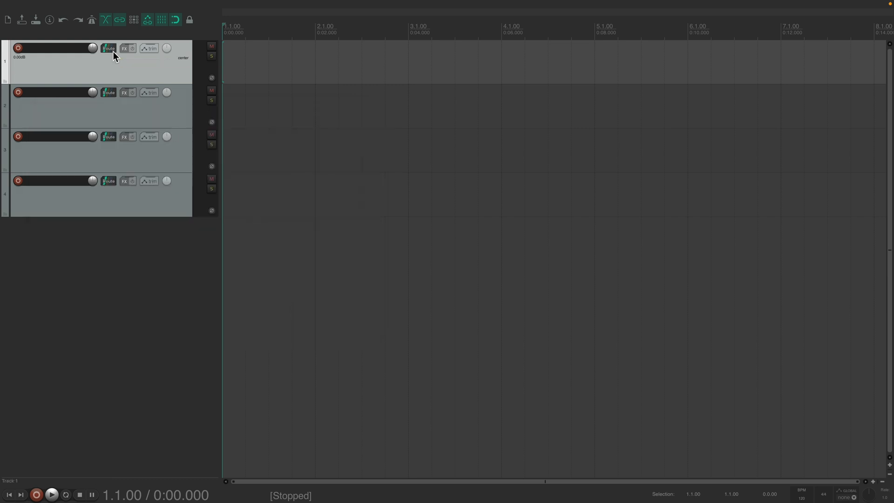
click(108, 48)
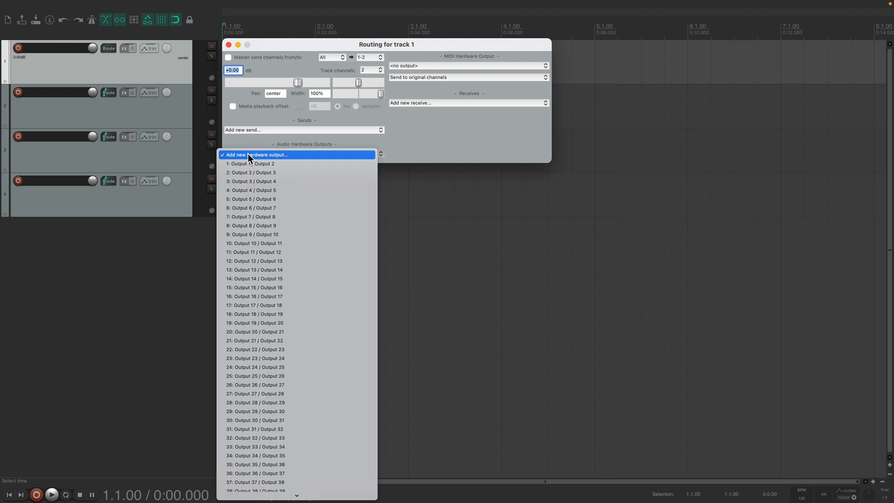
mouse_move(276, 234)
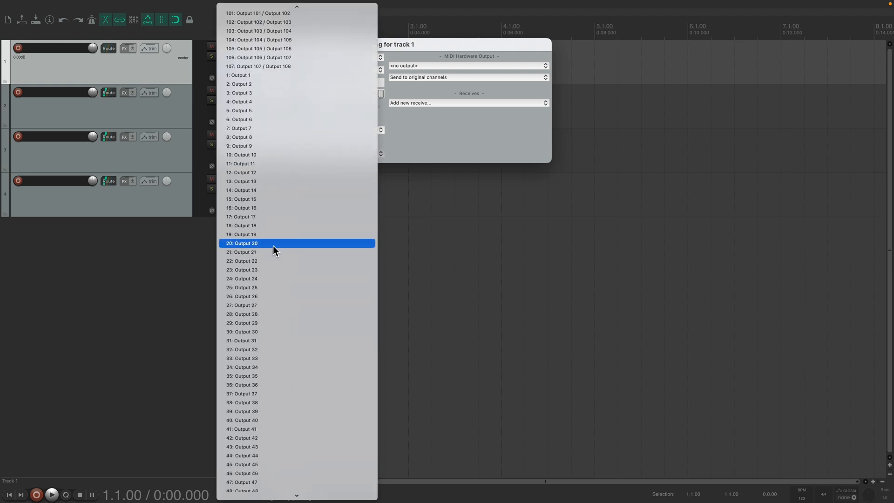
click(239, 75)
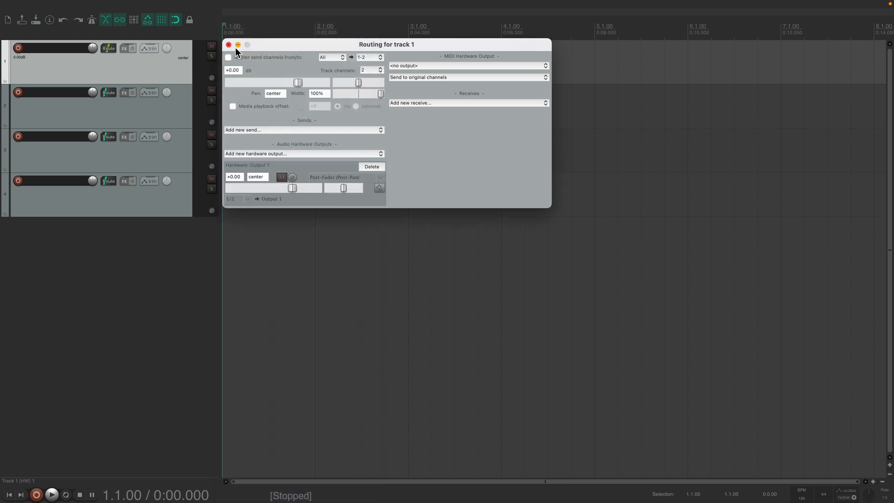
click(228, 45)
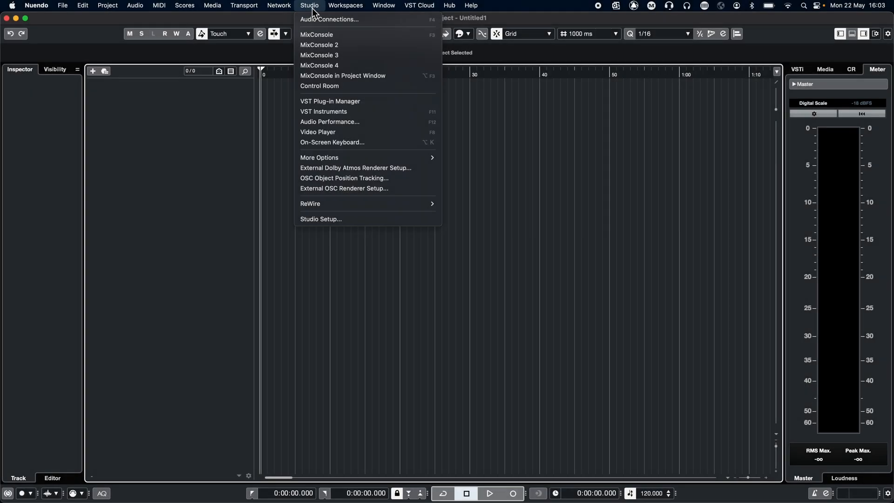
mouse_move(329, 192)
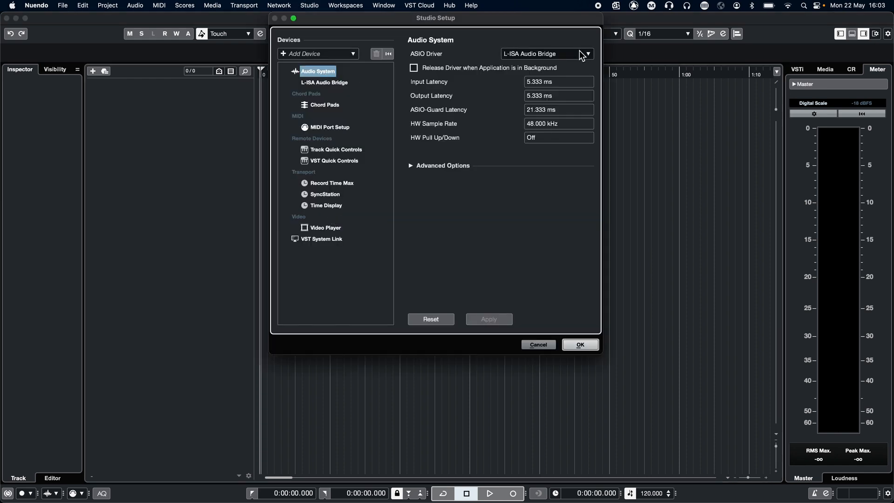
mouse_move(575, 76)
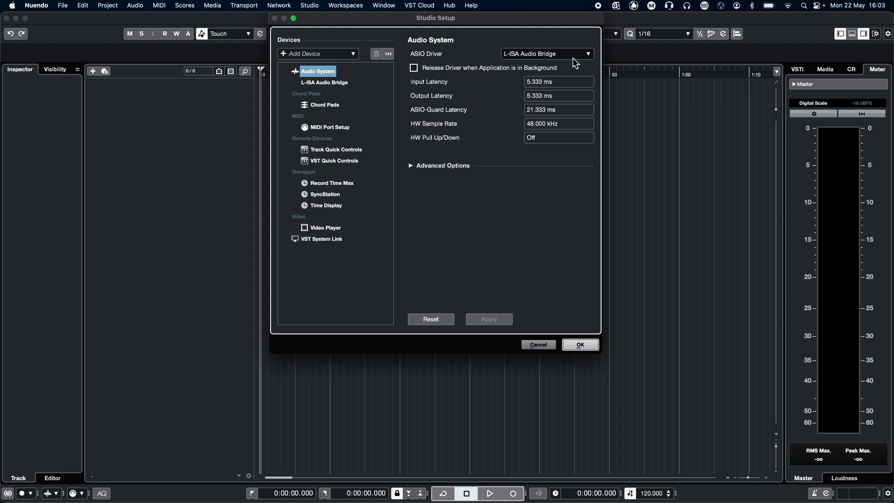
click(580, 344)
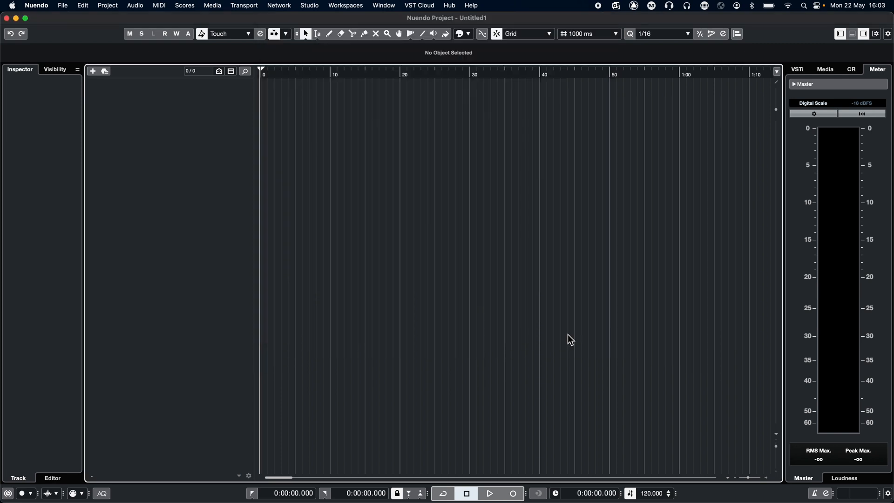
mouse_move(561, 329)
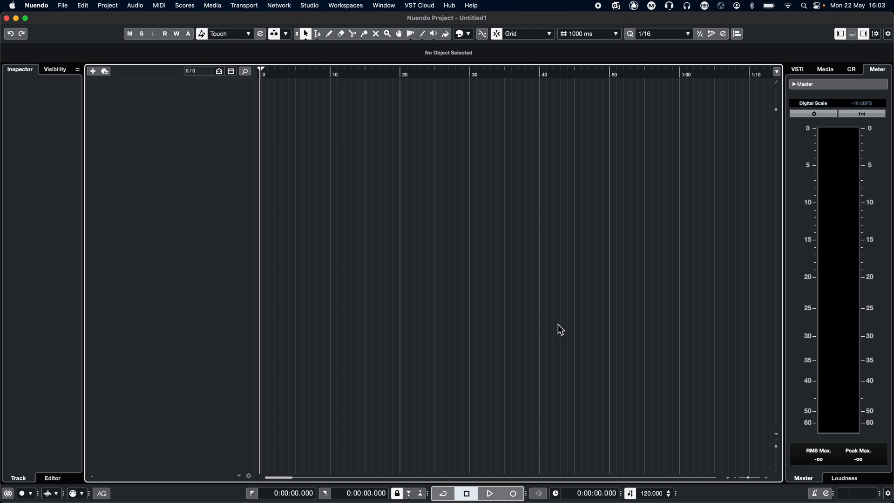
mouse_move(432, 193)
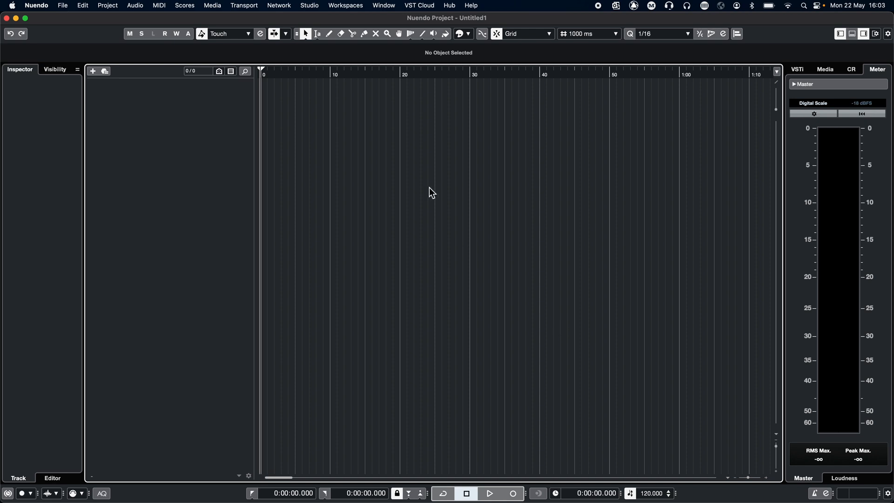
In Studio > Audio Connections, add output buses with Mono configuration and count 16.
click(310, 5)
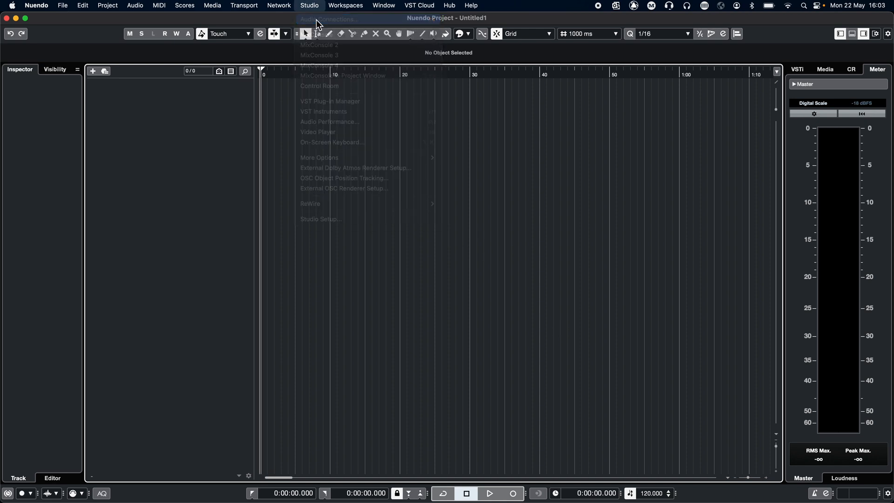
click(330, 19)
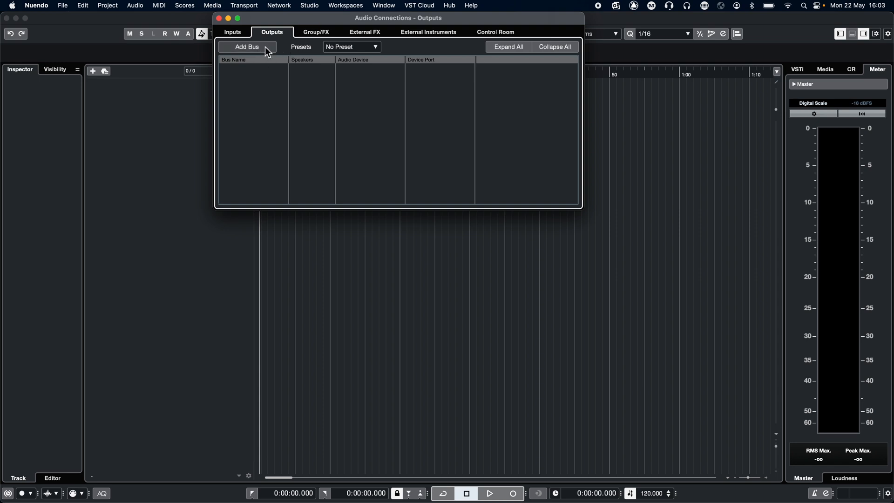
click(247, 47)
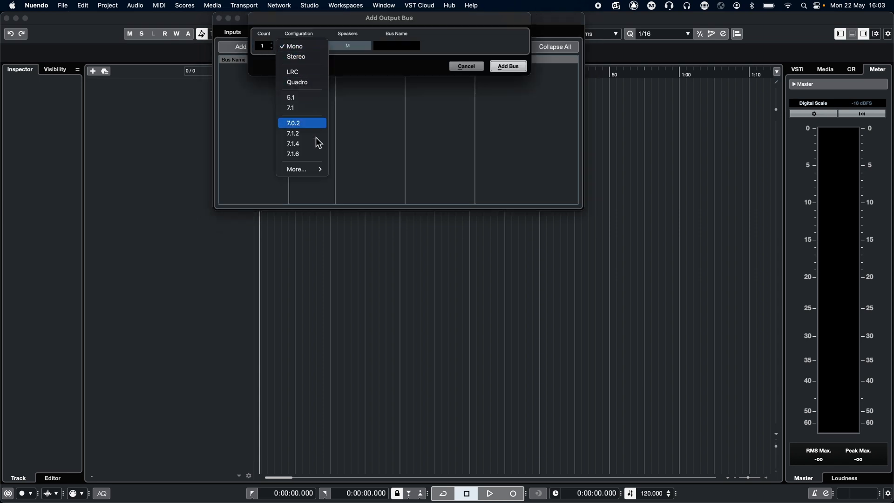
click(288, 46)
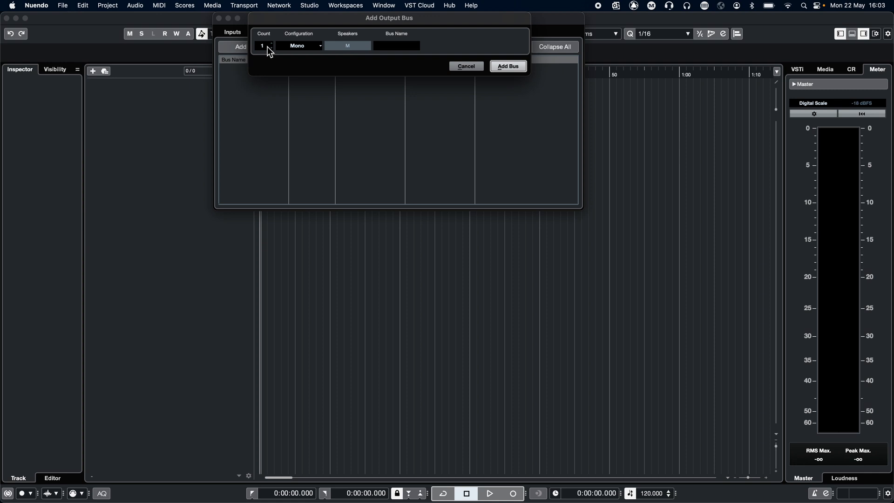
click(262, 45)
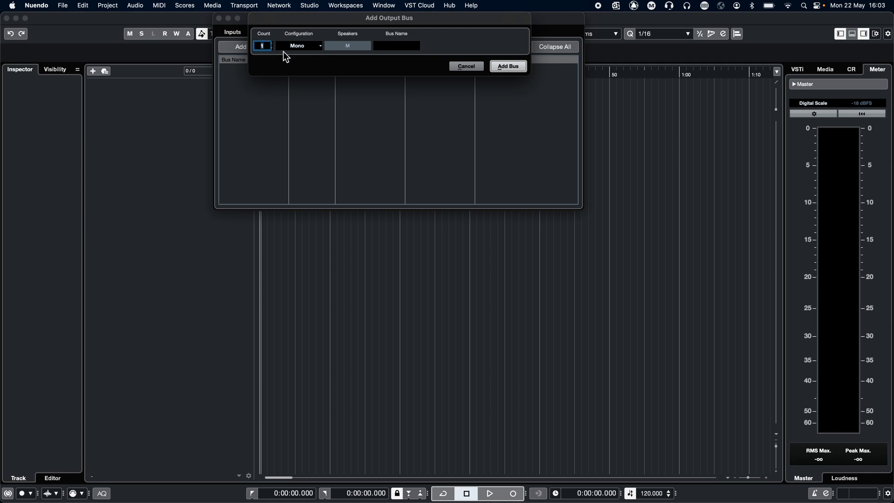
text(16)
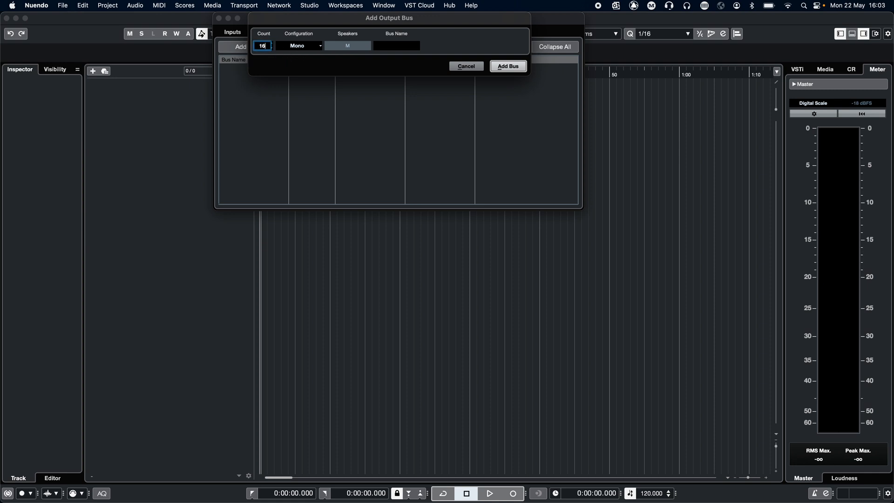
click(508, 66)
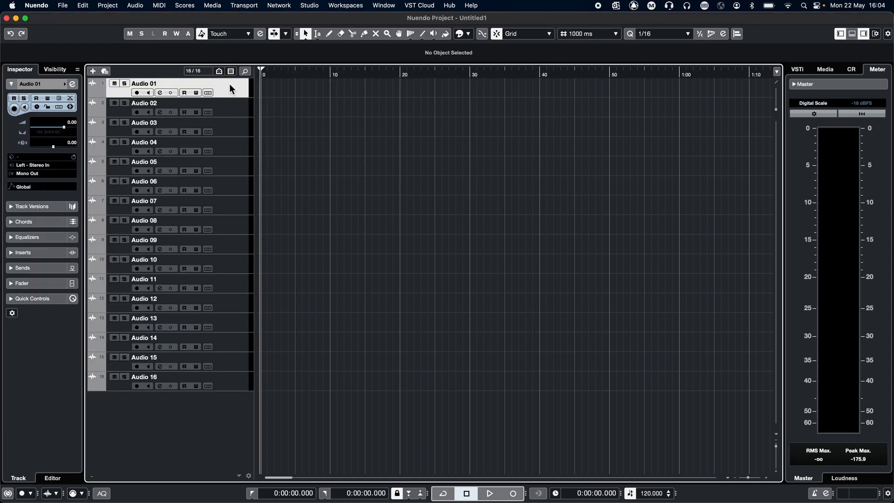
Check Audio 01's output bus choices, then open the MixConsole from the Studio menu.
click(26, 173)
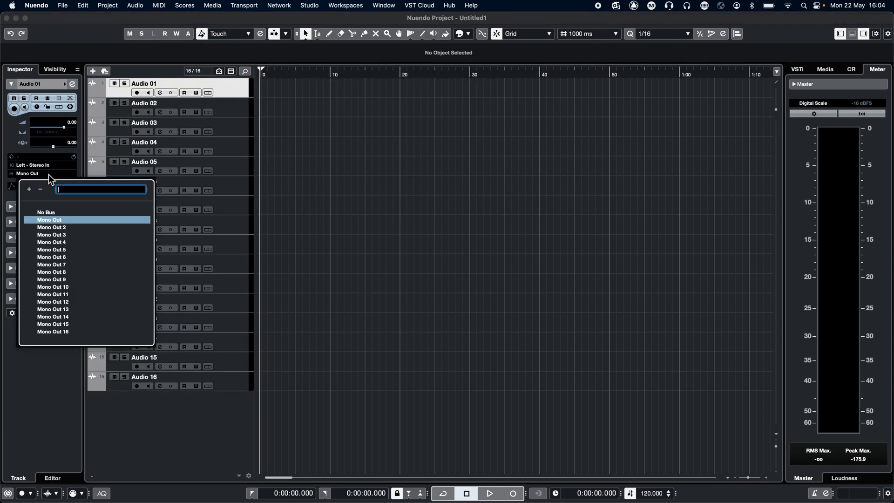
mouse_move(69, 310)
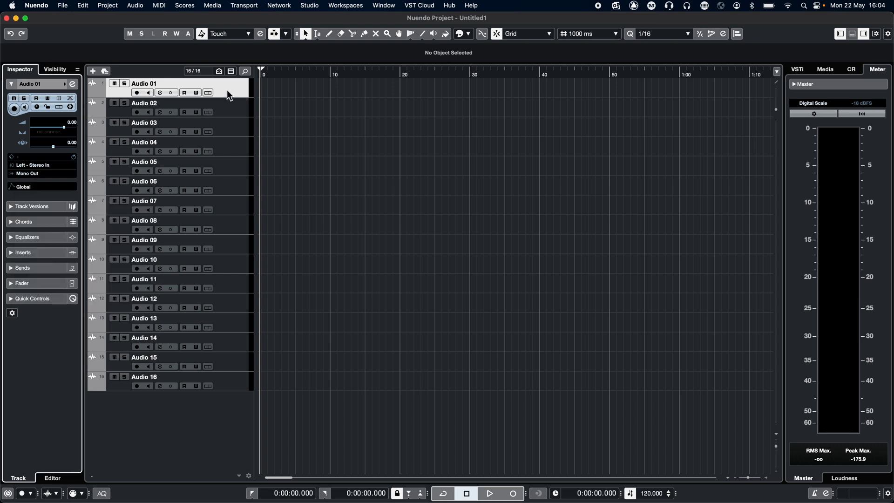
click(309, 6)
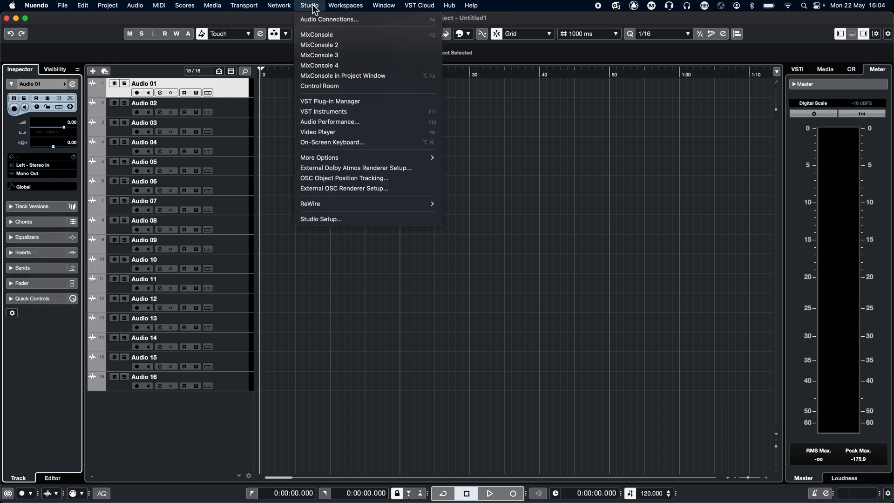
click(316, 35)
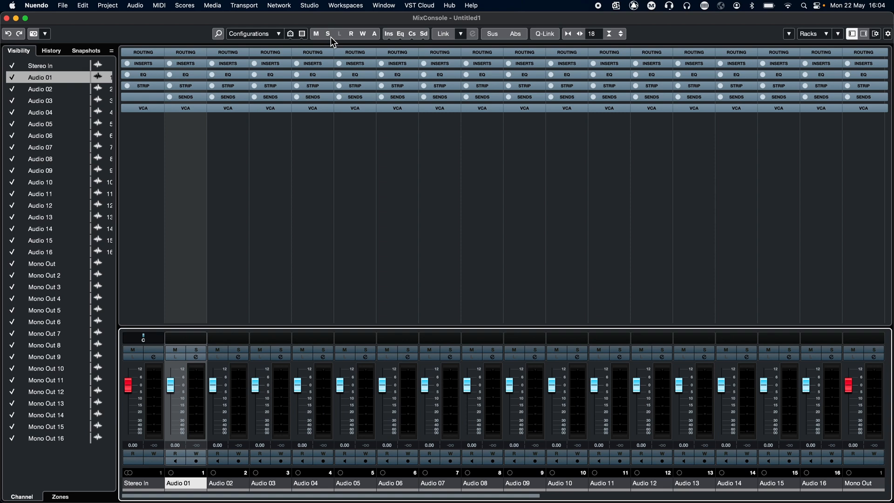